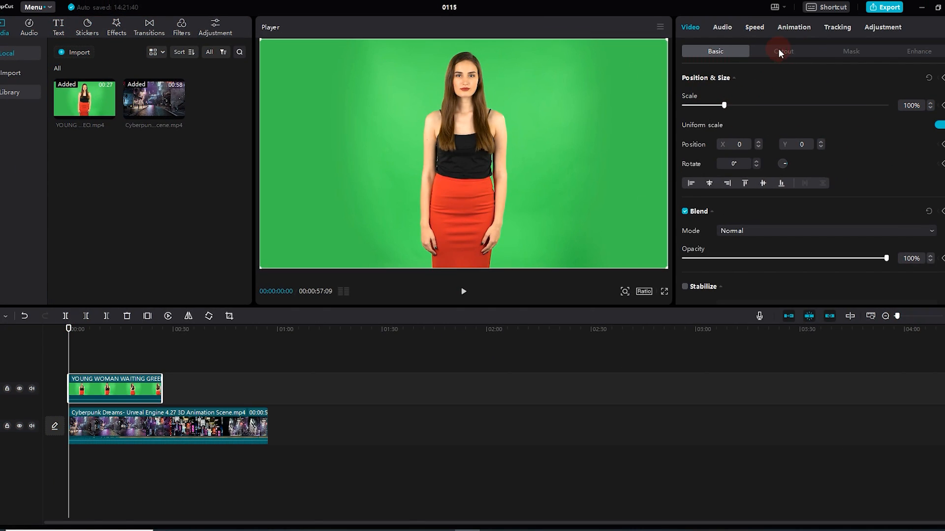
Turn on Chroma key in Cutout, sample the green background, and play back the keyed composite.
left_click(784, 50)
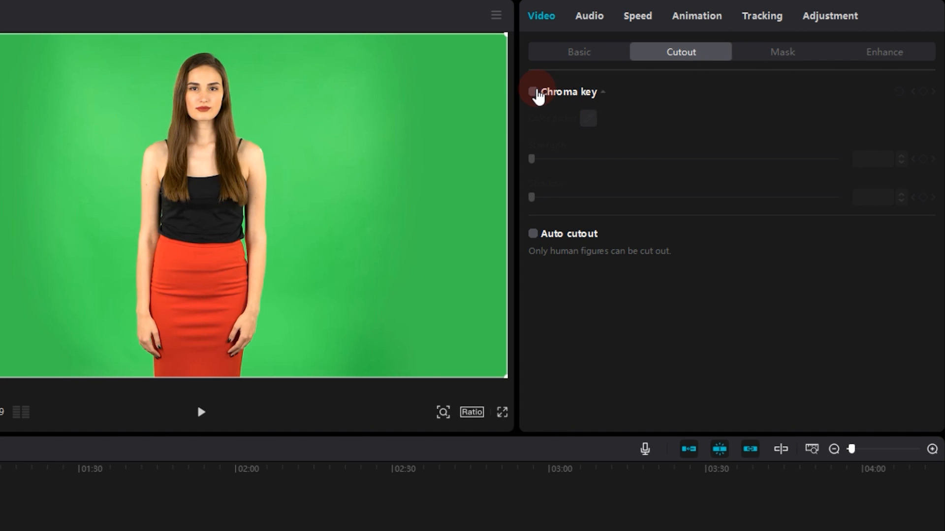
left_click(532, 92)
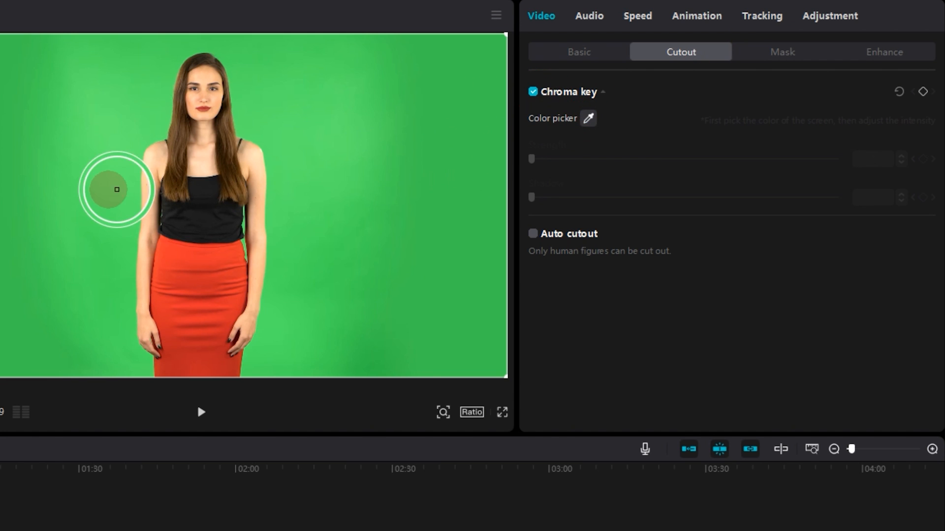
left_click(116, 189)
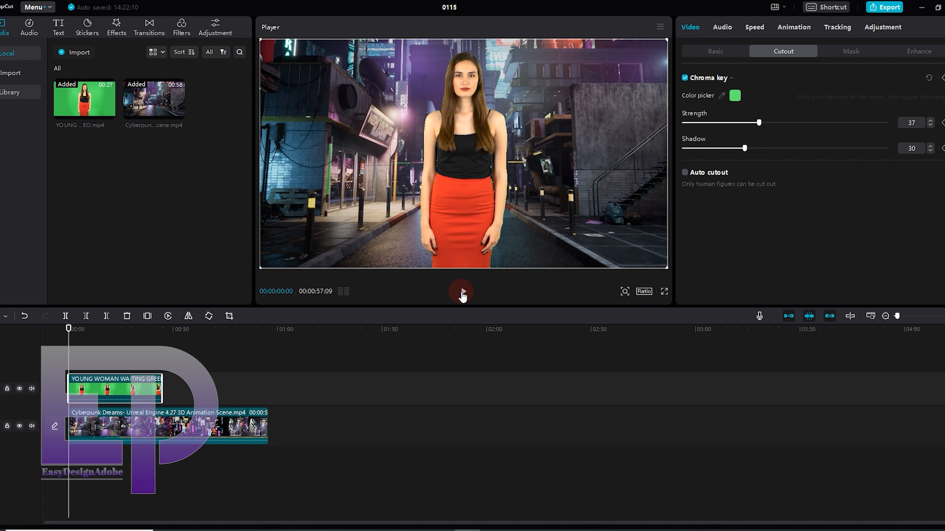
left_click(461, 291)
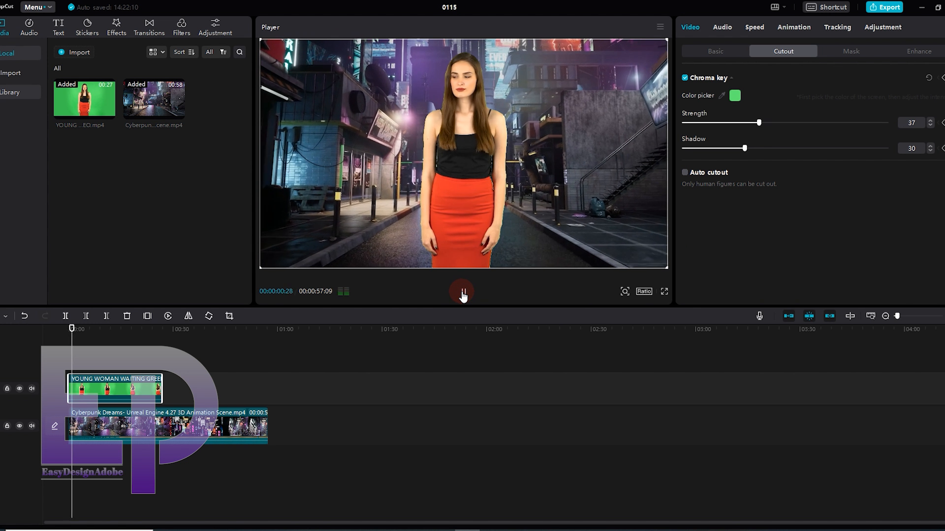
left_click(461, 296)
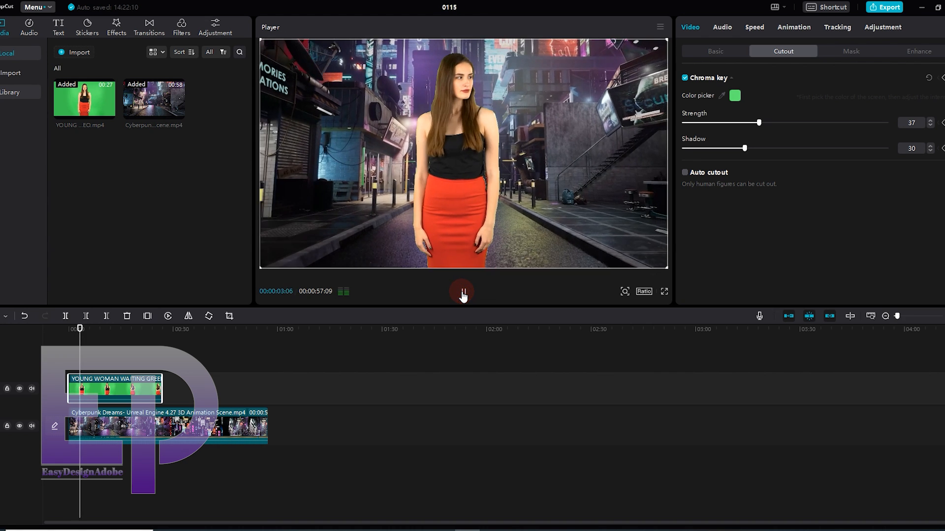
left_click(461, 291)
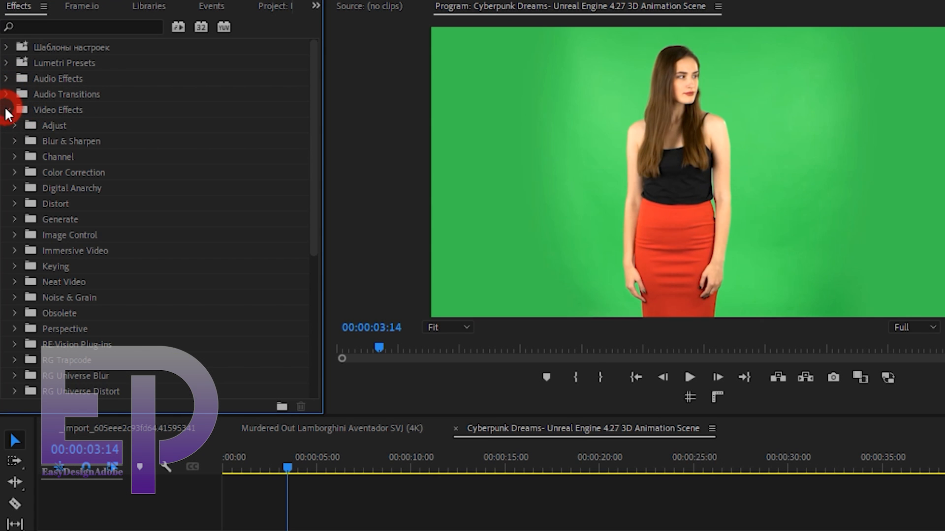
Apply Ultra Key, sample the green screen with its eyedropper, and view the alpha matte.
left_click(13, 267)
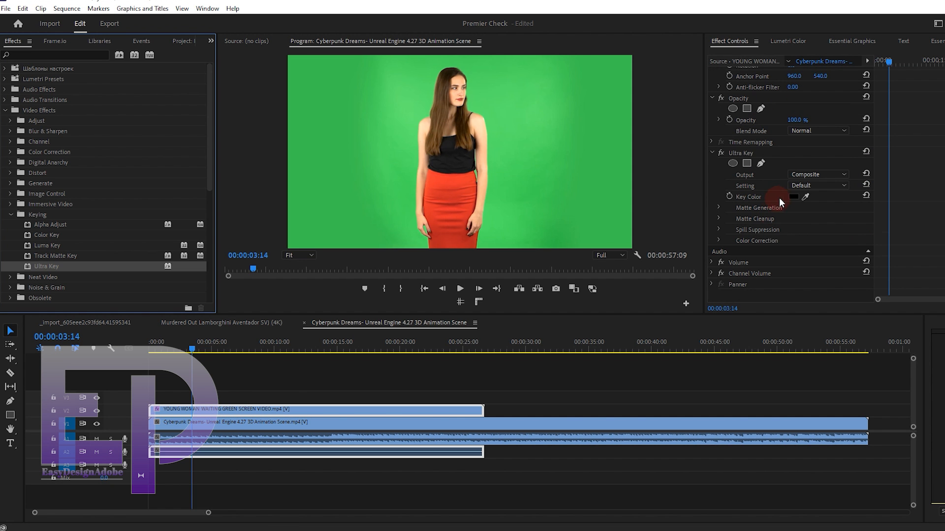
left_click(805, 197)
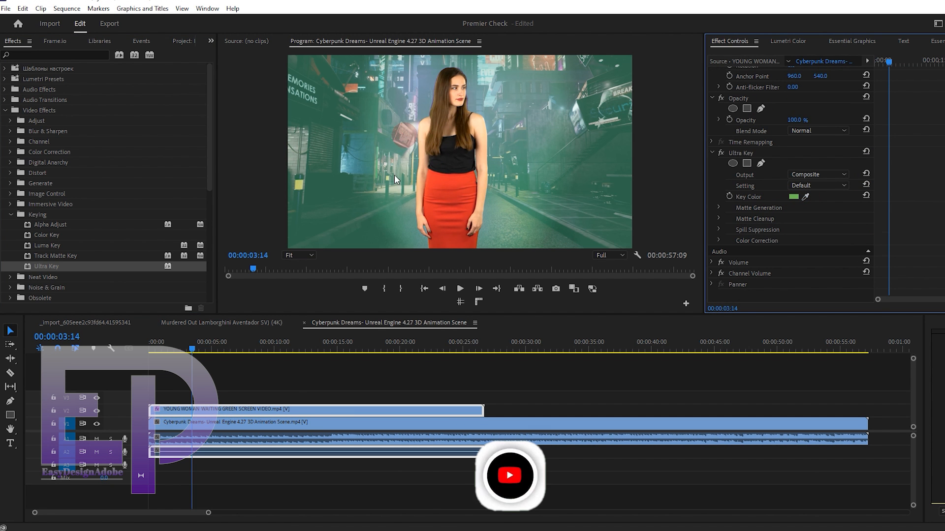
left_click(816, 175)
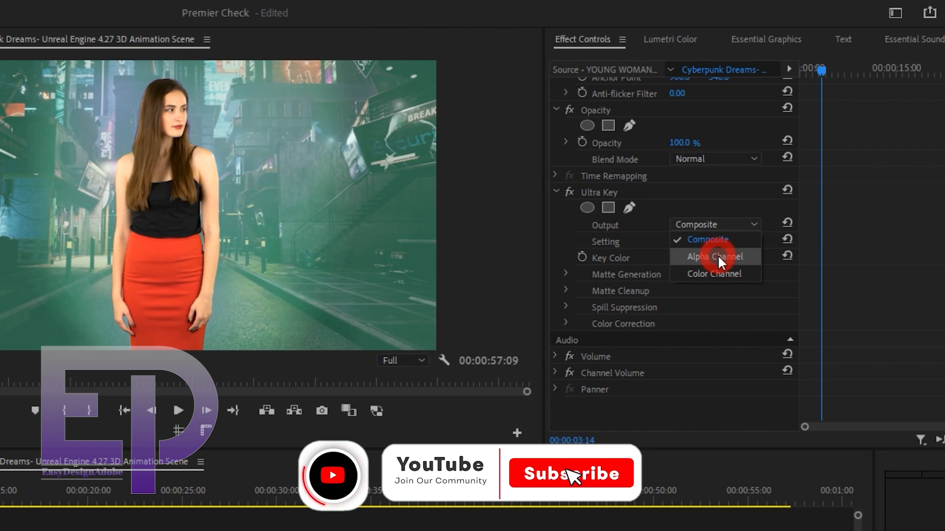
left_click(714, 256)
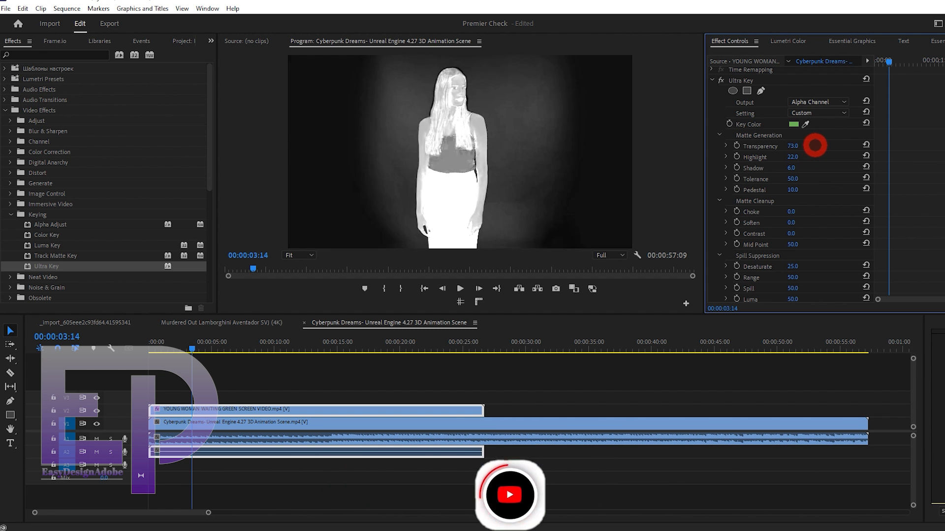
Set Ultra Key's output back to Composite and its Setting to Aggressive.
left_click(816, 102)
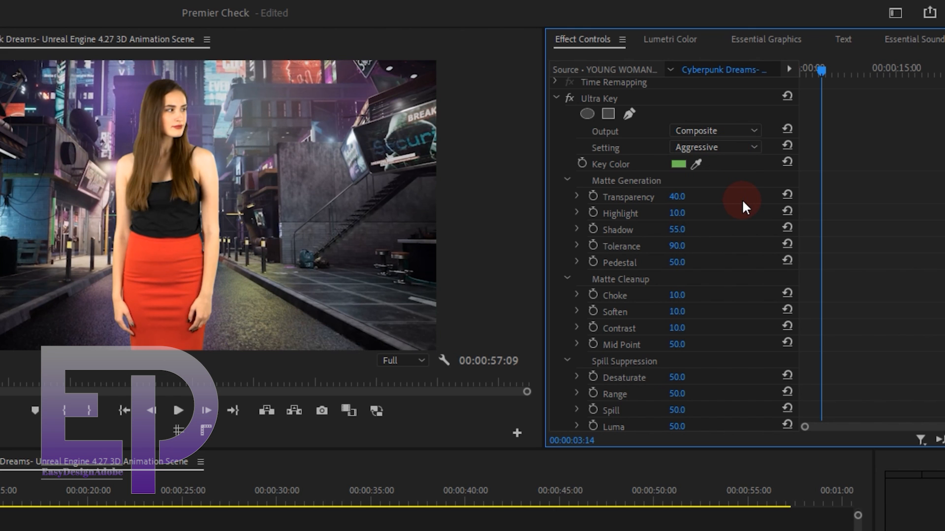
left_click(714, 146)
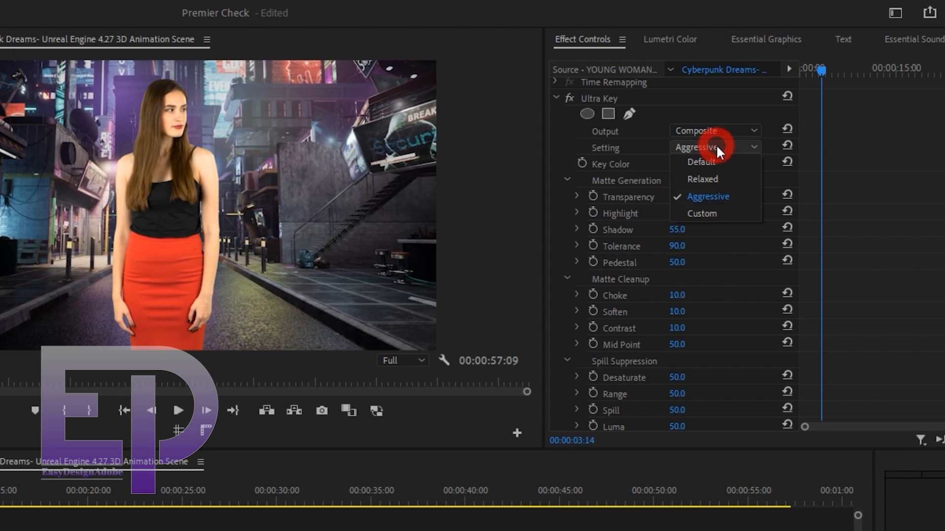
mouse_move(733, 197)
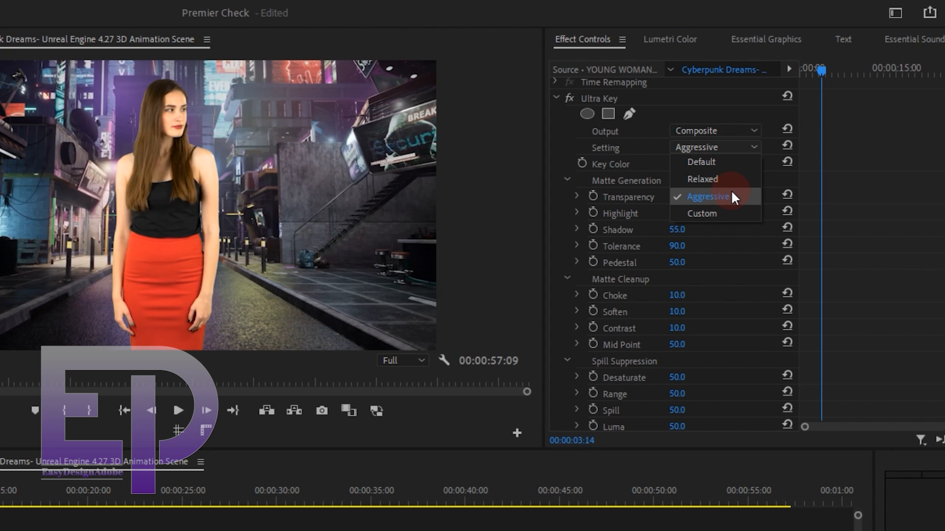
left_click(708, 196)
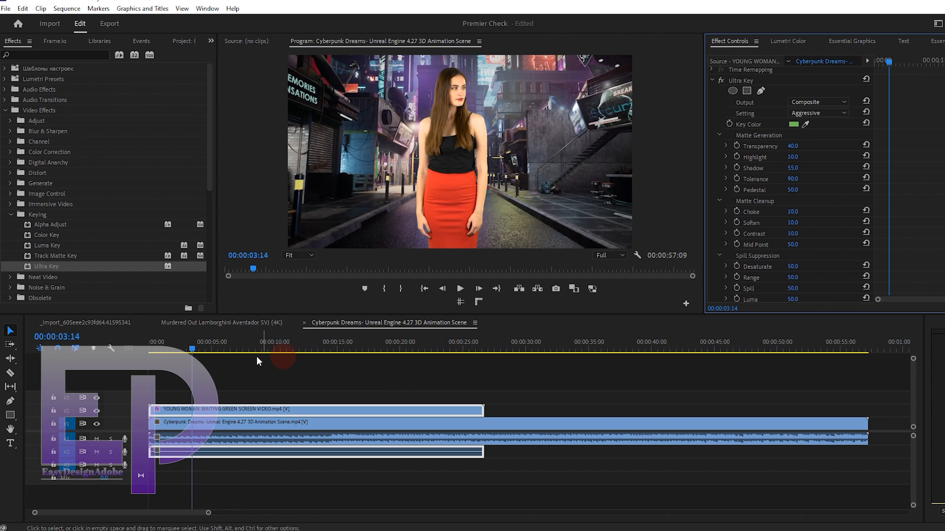
Move the playhead to about seven seconds and review the keyed composite in full-screen playback.
left_click(239, 354)
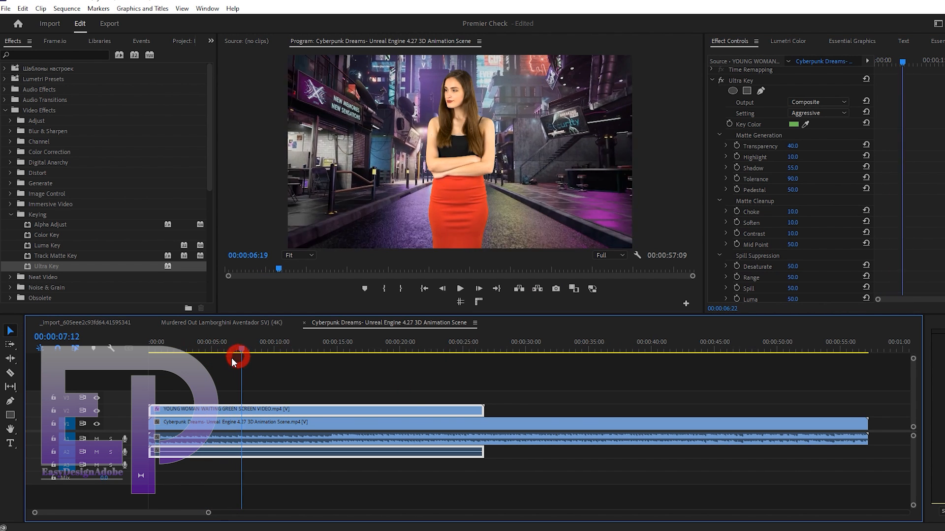
left_click(235, 359)
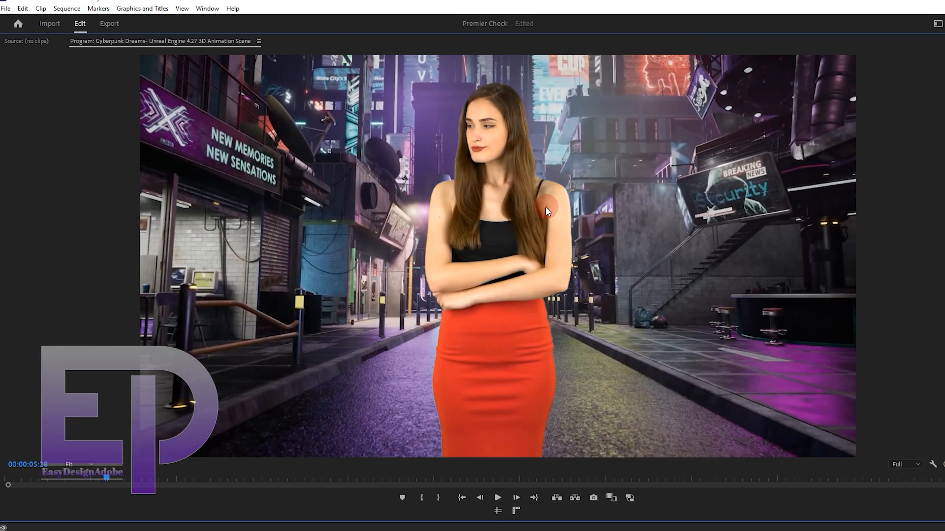
left_click(497, 497)
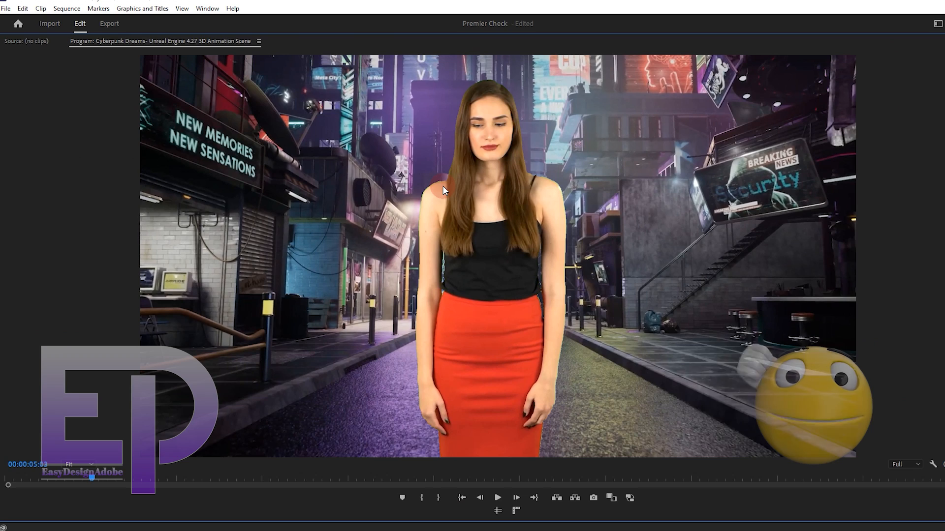
left_click(496, 498)
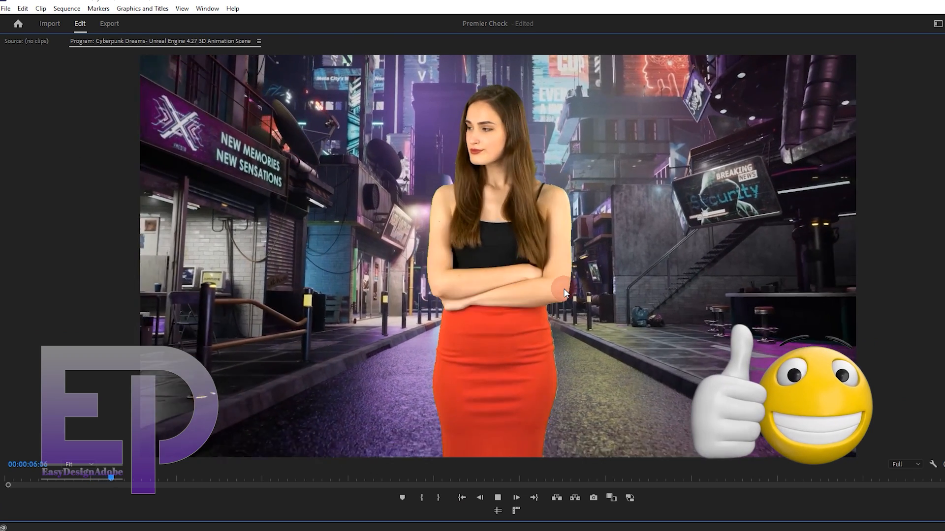
left_click(515, 498)
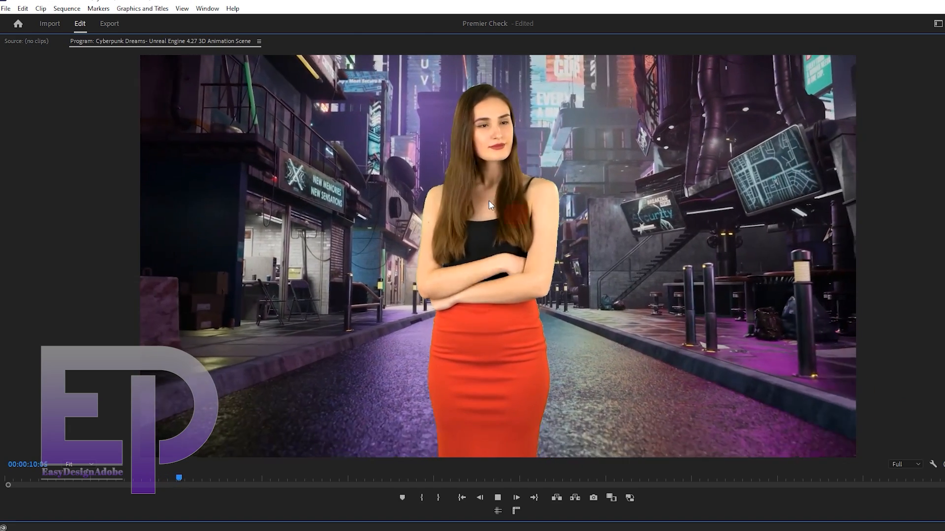
left_click(497, 497)
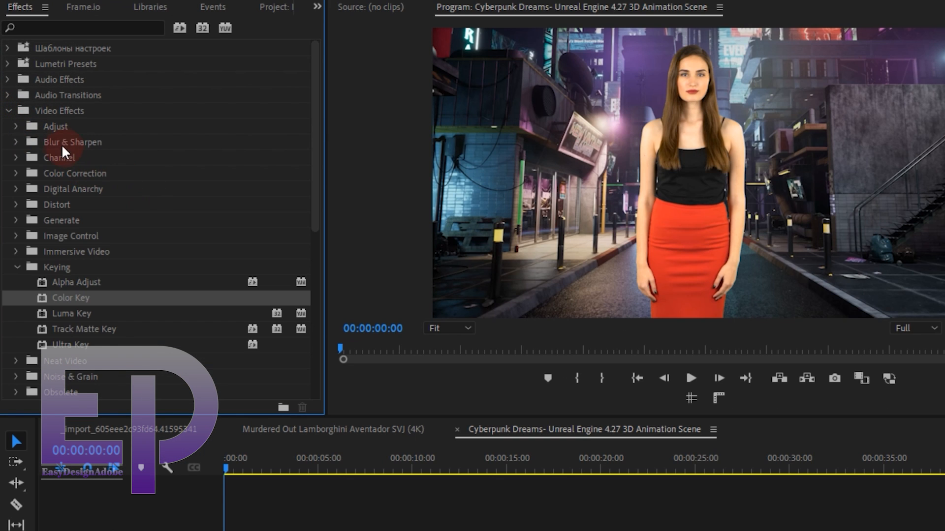
Add Gaussian Blur to the cyberpunk street clip with Blurriness 21.
left_click(72, 142)
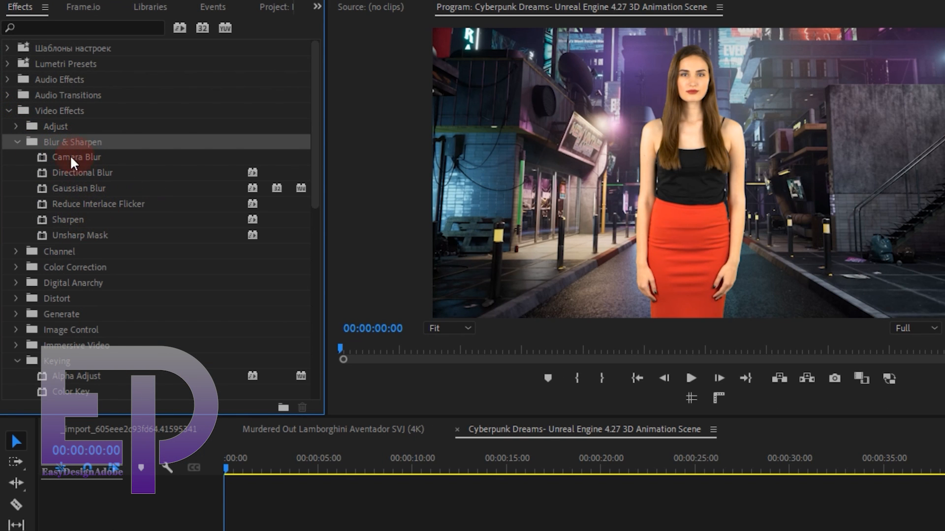
mouse_move(143, 198)
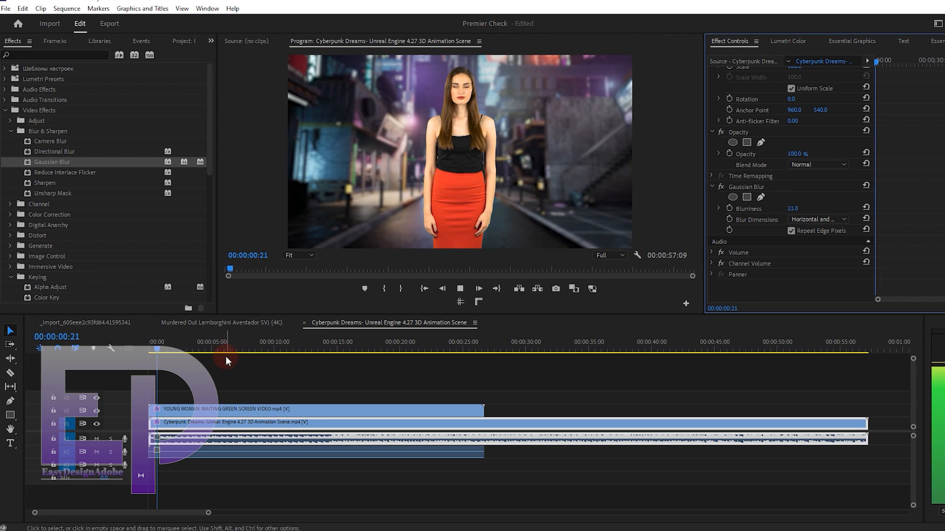
left_click(226, 353)
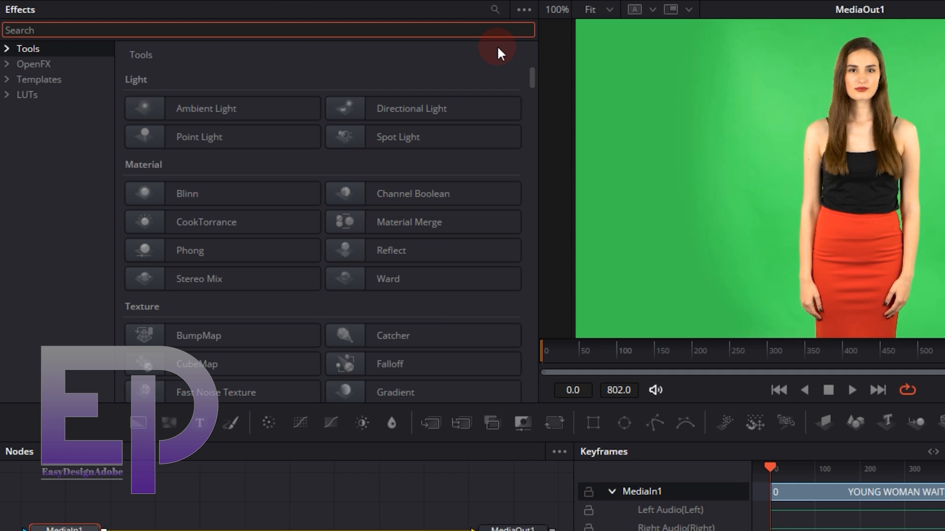
Search Effects for '3D KE' and insert the OpenFX 3D Keyer between MediaIn1 and MediaOut1.
type("3D")
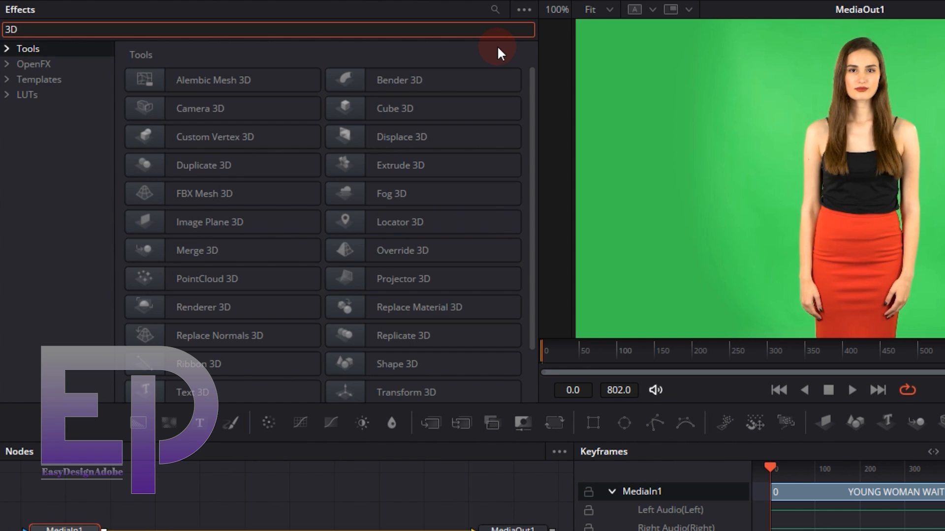
type("K")
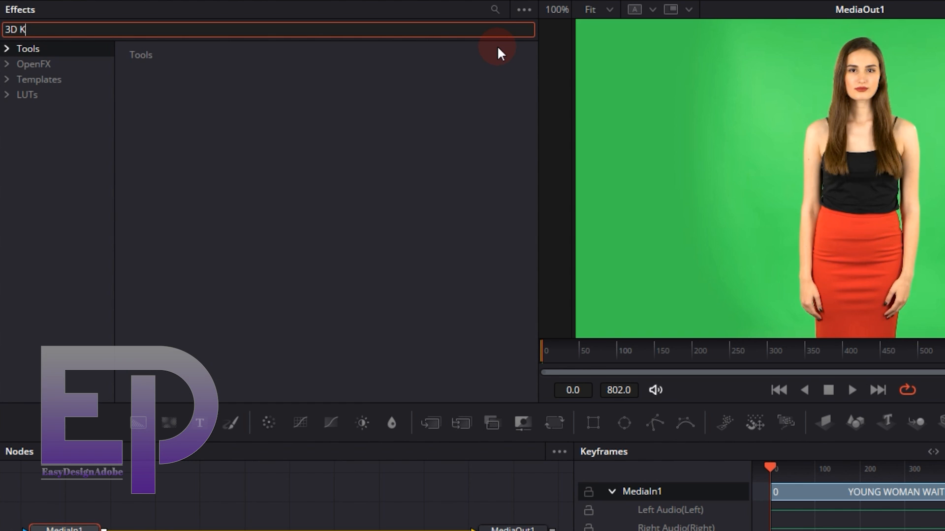
type("E")
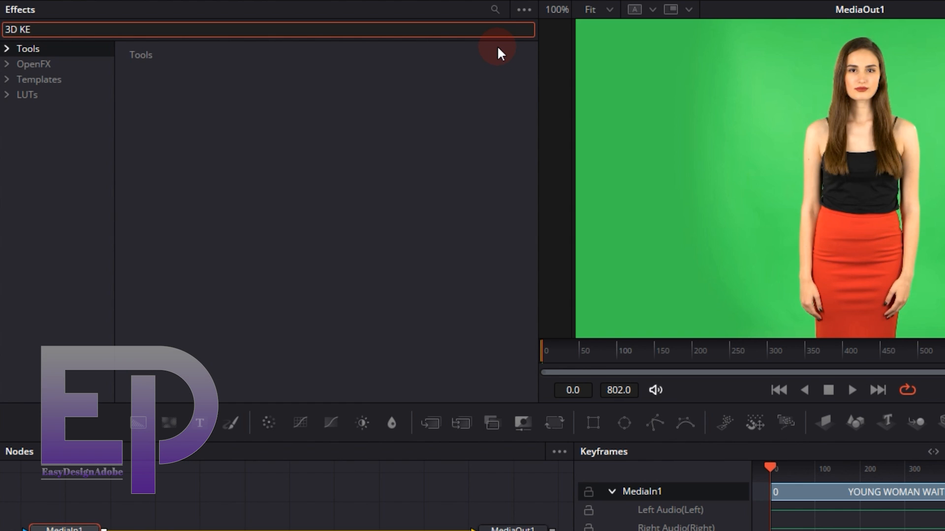
left_click(33, 64)
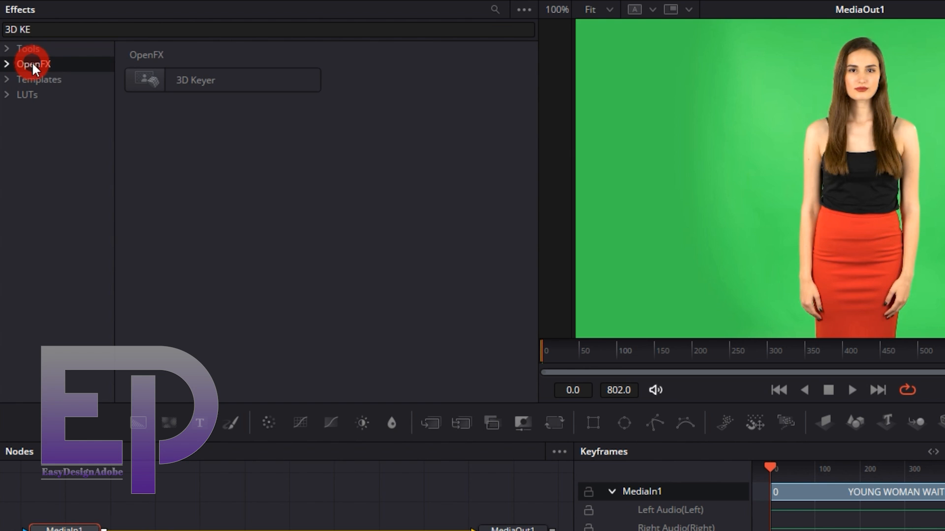
left_click(222, 80)
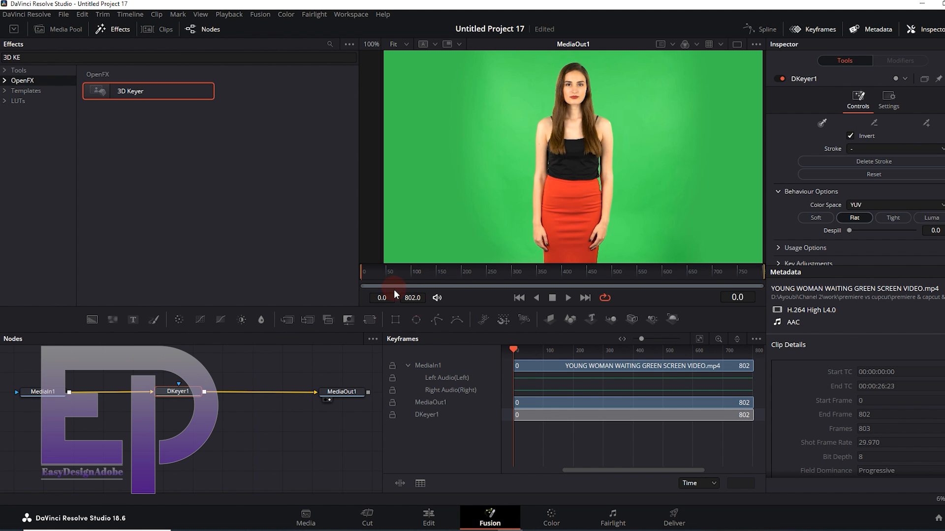
mouse_move(464, 274)
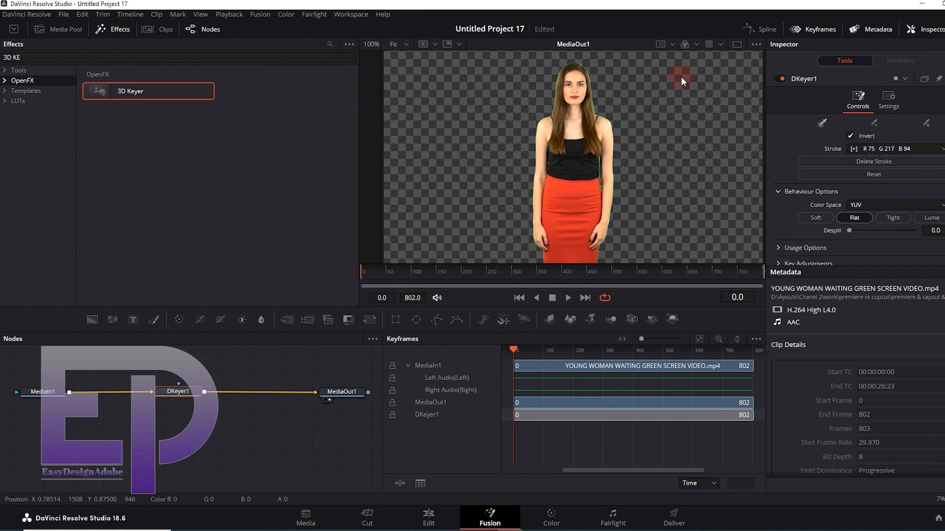
mouse_move(497, 63)
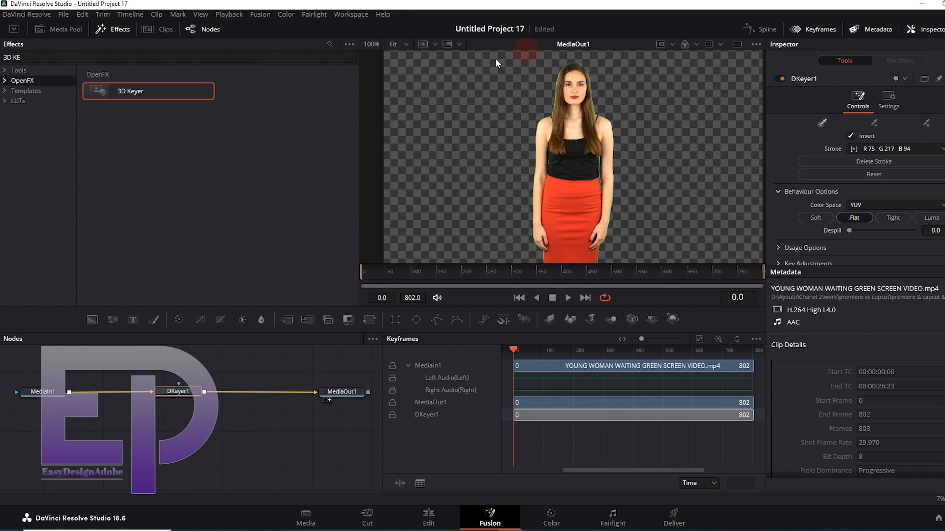
On the Edit page, search Effects for 'LEN' and apply Lens Blur to the Video 1 street clip.
left_click(427, 516)
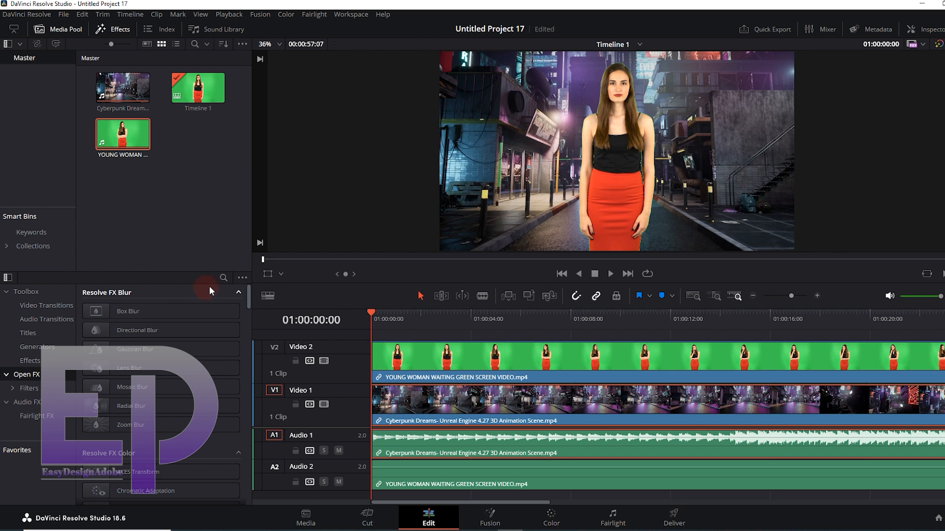
left_click(224, 279)
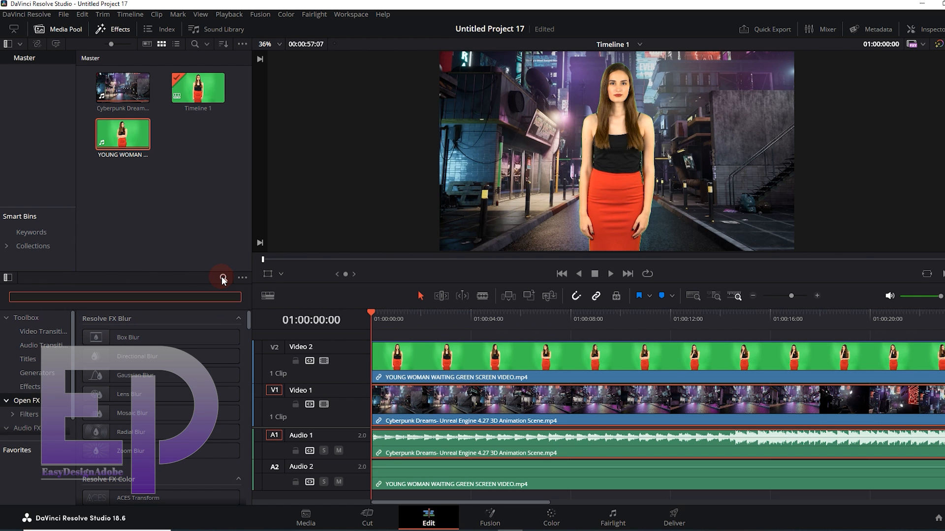
type("LE")
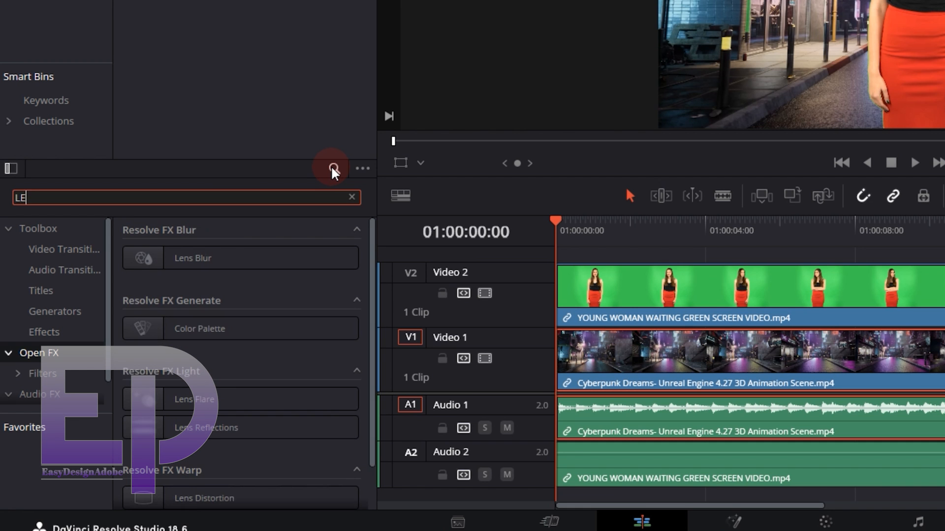
type("N")
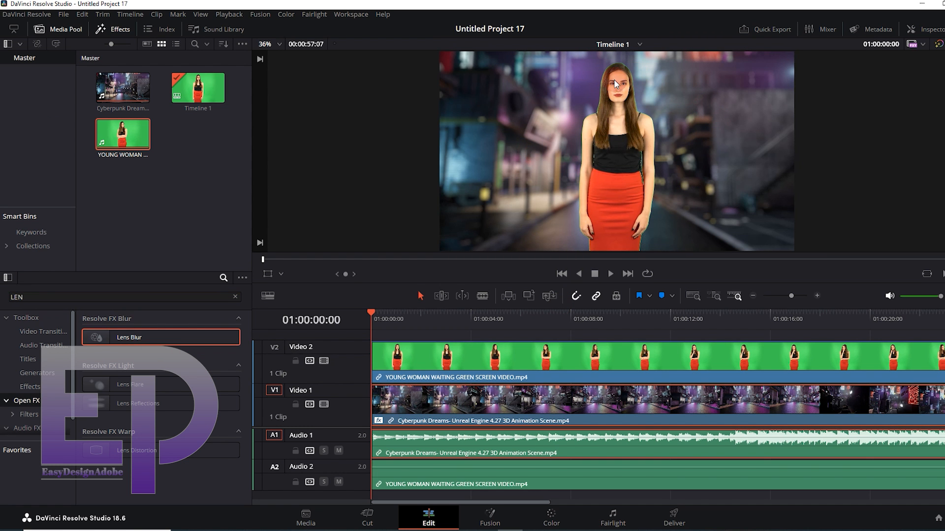
left_click(489, 519)
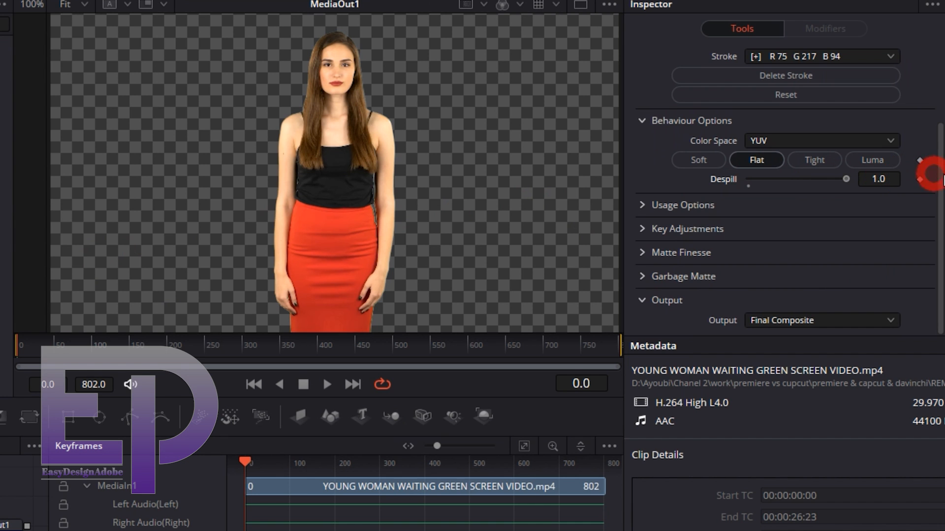
Return to the Edit page and jump to a later moment to review the composite.
left_click(428, 516)
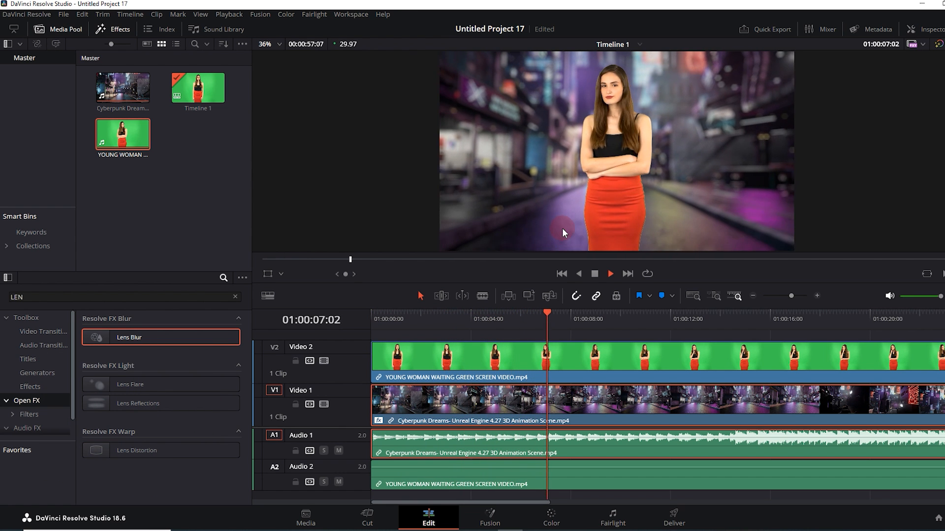
left_click(584, 315)
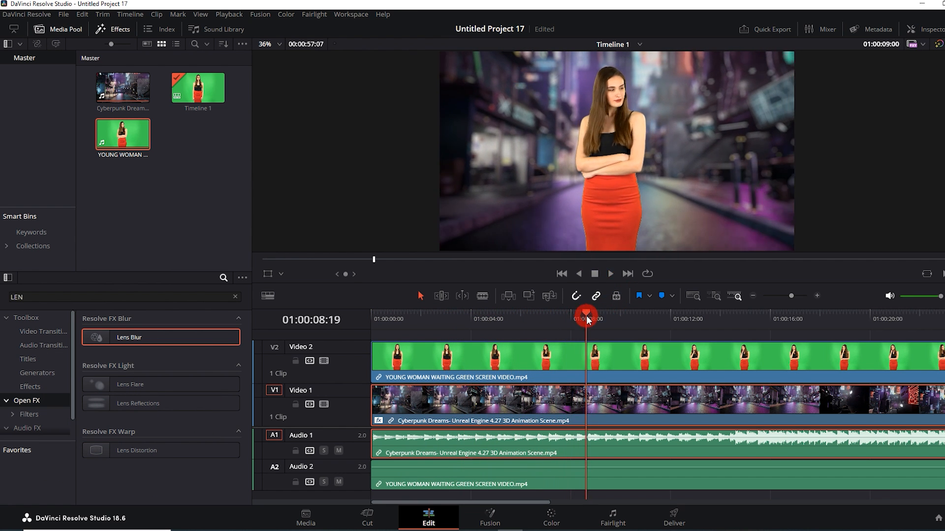